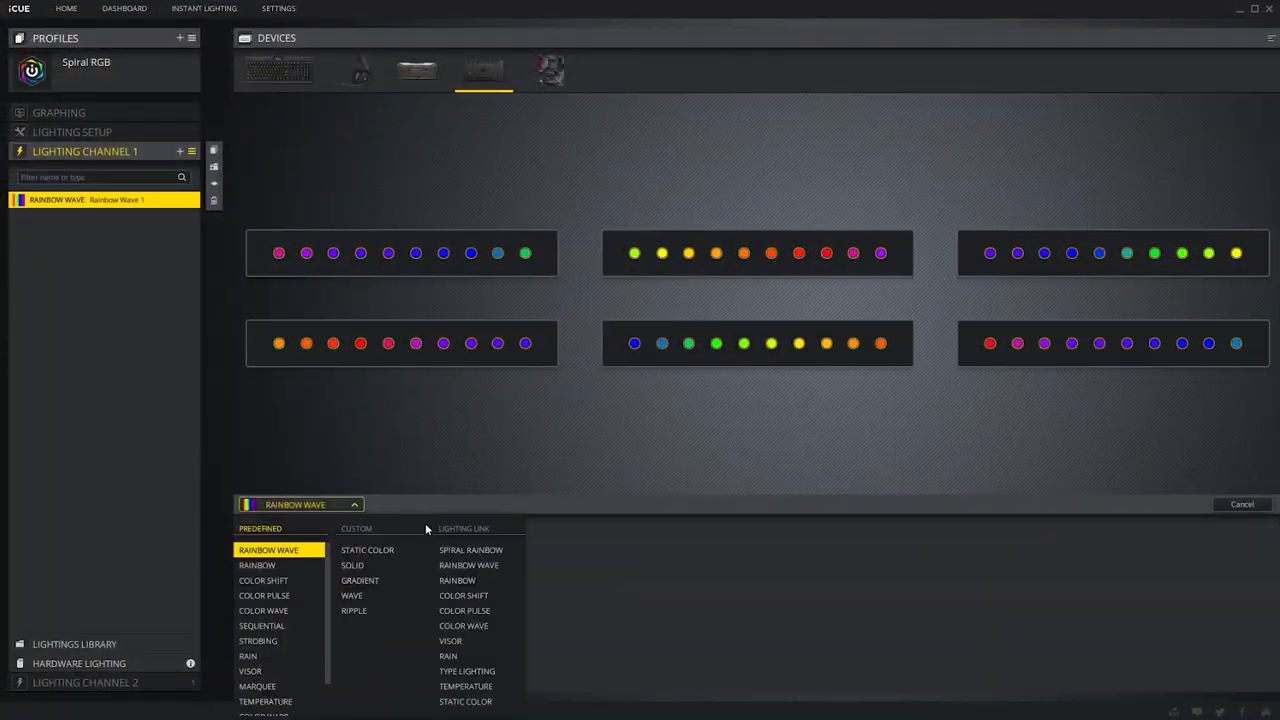
Show the controller's lighting setup with channel 1 as light strip and channel 2 as HD fans
{"action": "left_click", "coordinate": [450, 640]}
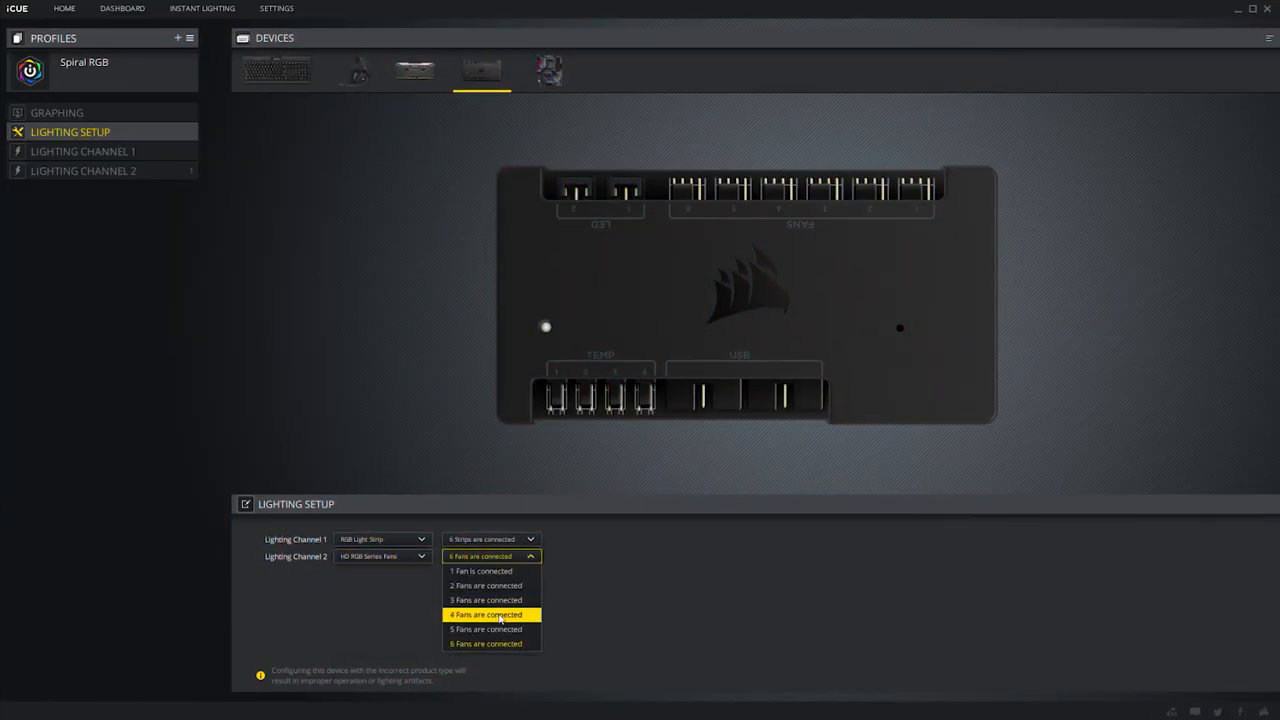
Bring up the two-port Lighting Node's setup page while the LED strip stays unlit
{"action": "left_click", "coordinate": [84, 170]}
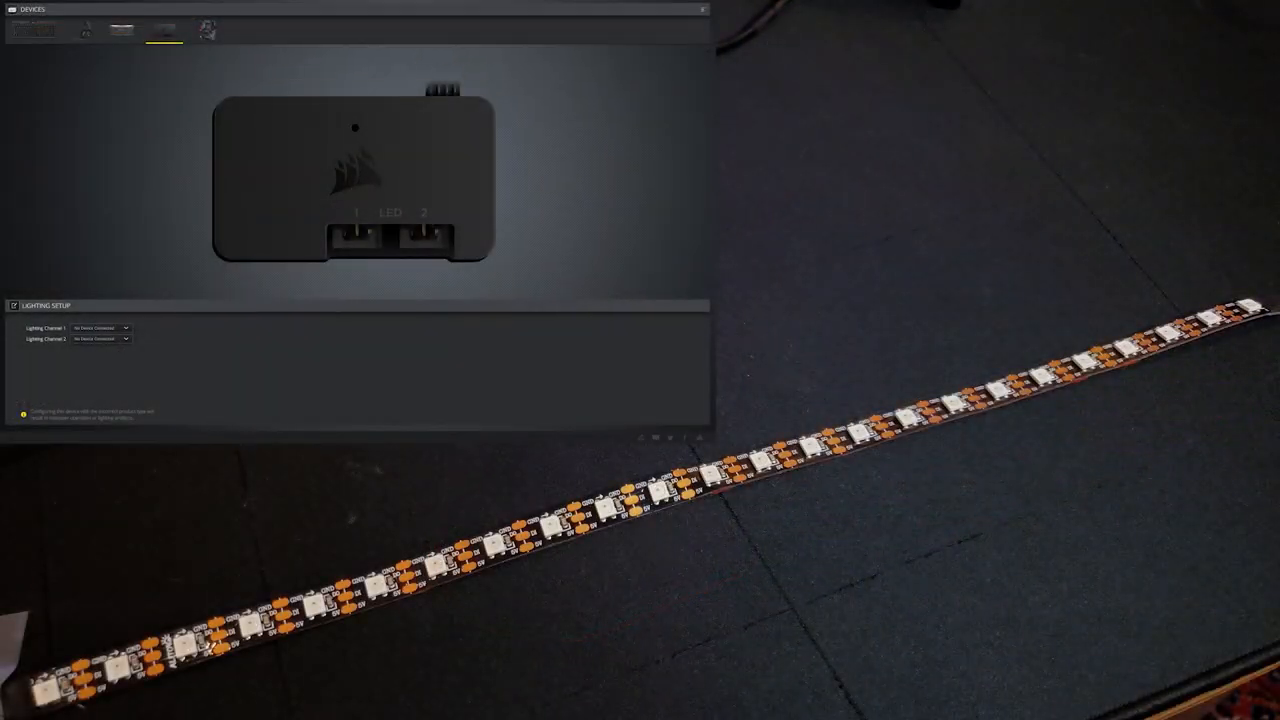
Set Lighting Channel 1's device type to fans so three fan previews run the rainbow effect
{"action": "left_click", "coordinate": [100, 328]}
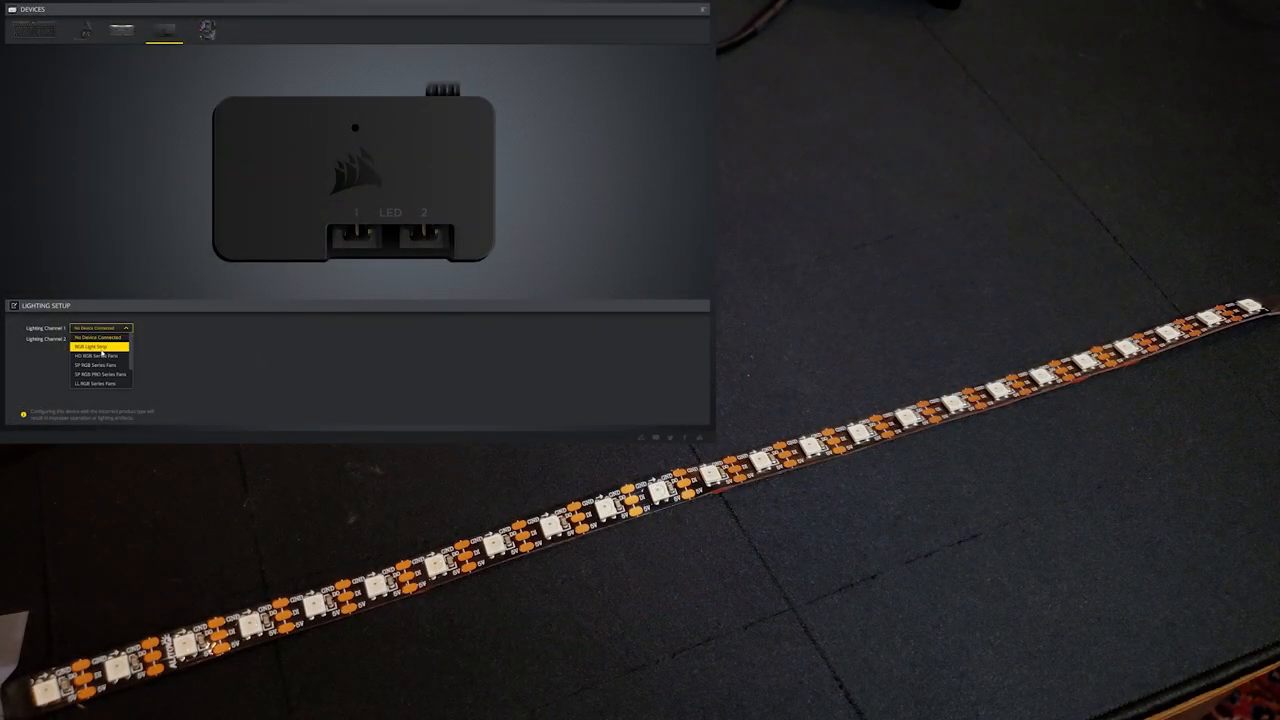
{"action": "left_click", "coordinate": [88, 348]}
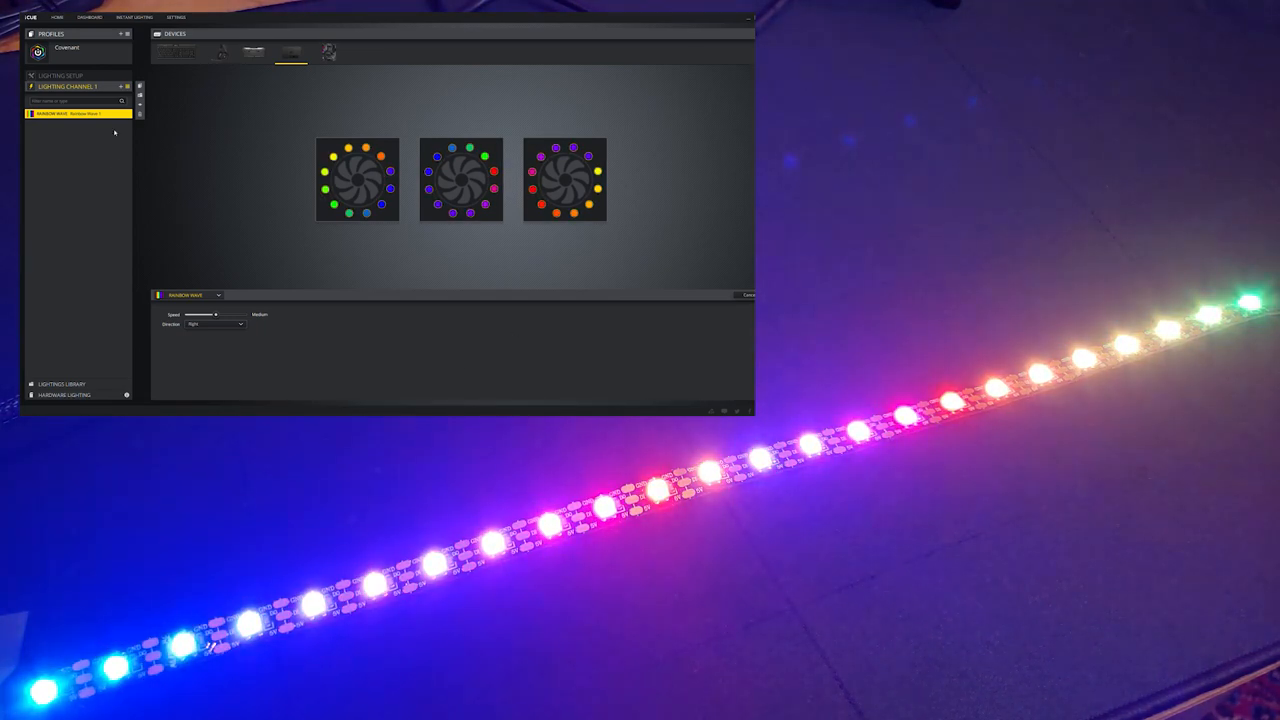
Pick another rainbow effect and raise the connected fan count so the whole strip lights
{"action": "left_click", "coordinate": [216, 294]}
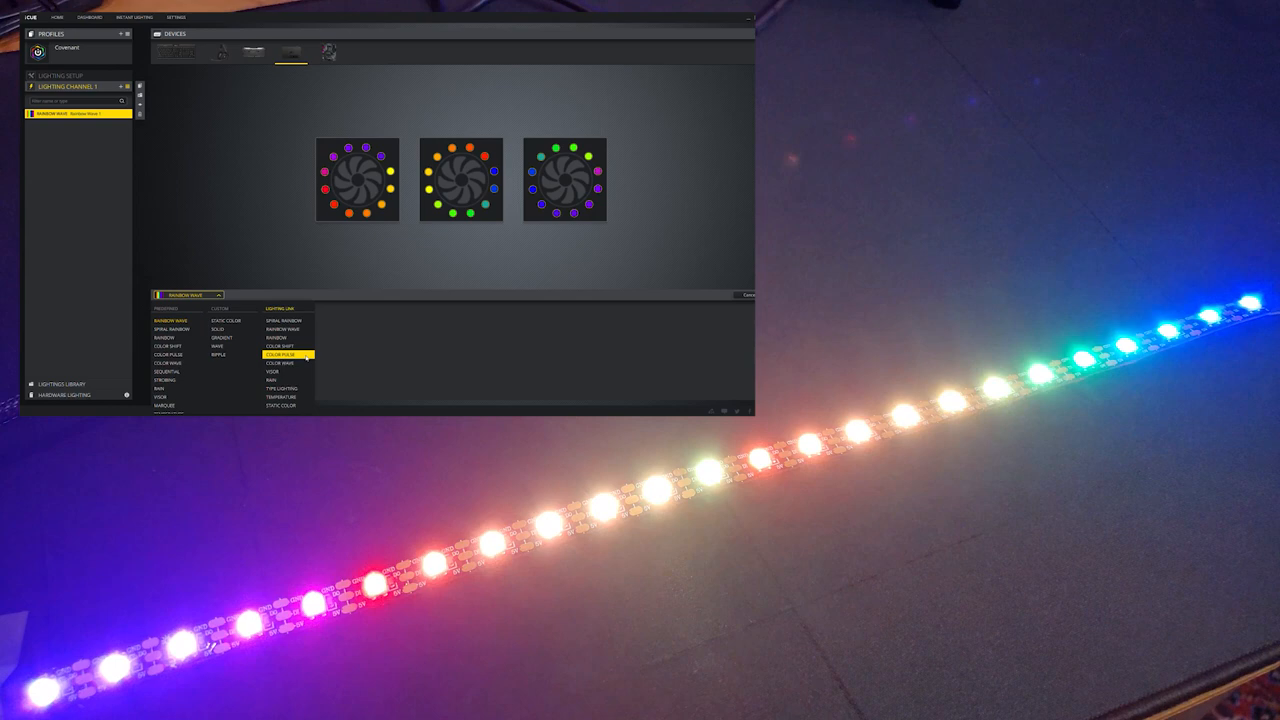
{"action": "left_click", "coordinate": [272, 370]}
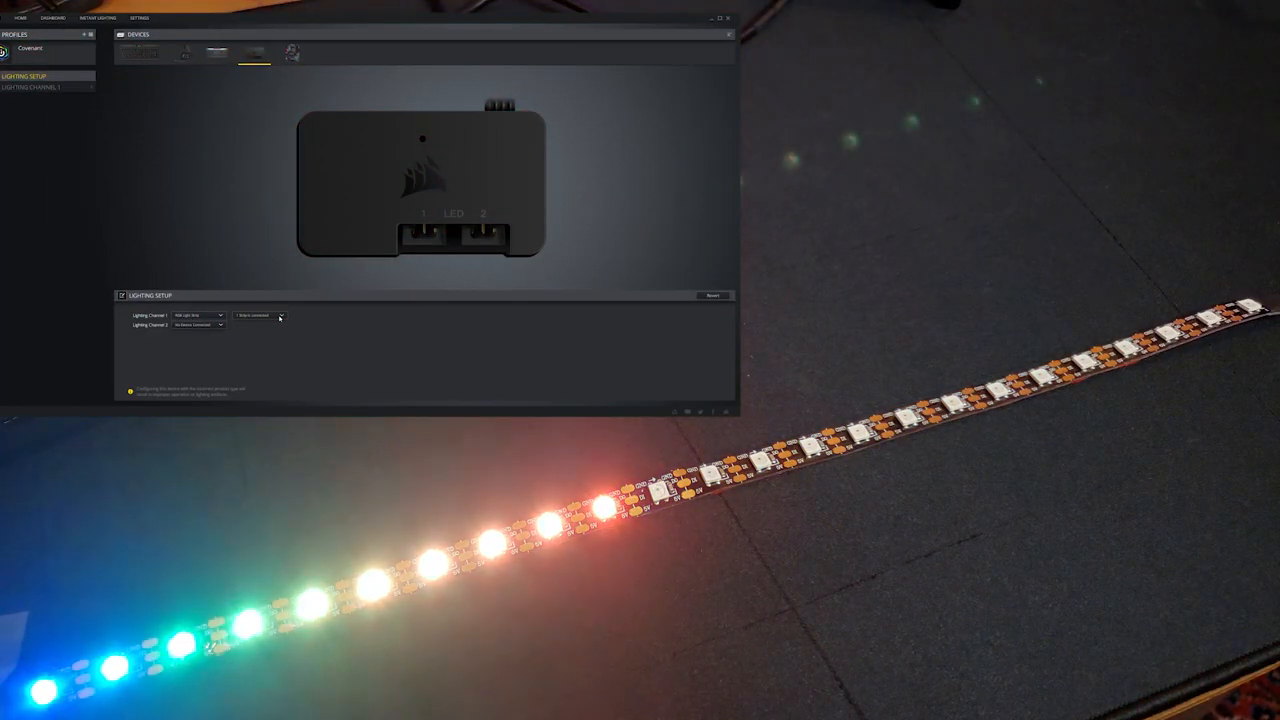
{"action": "left_click", "coordinate": [258, 316]}
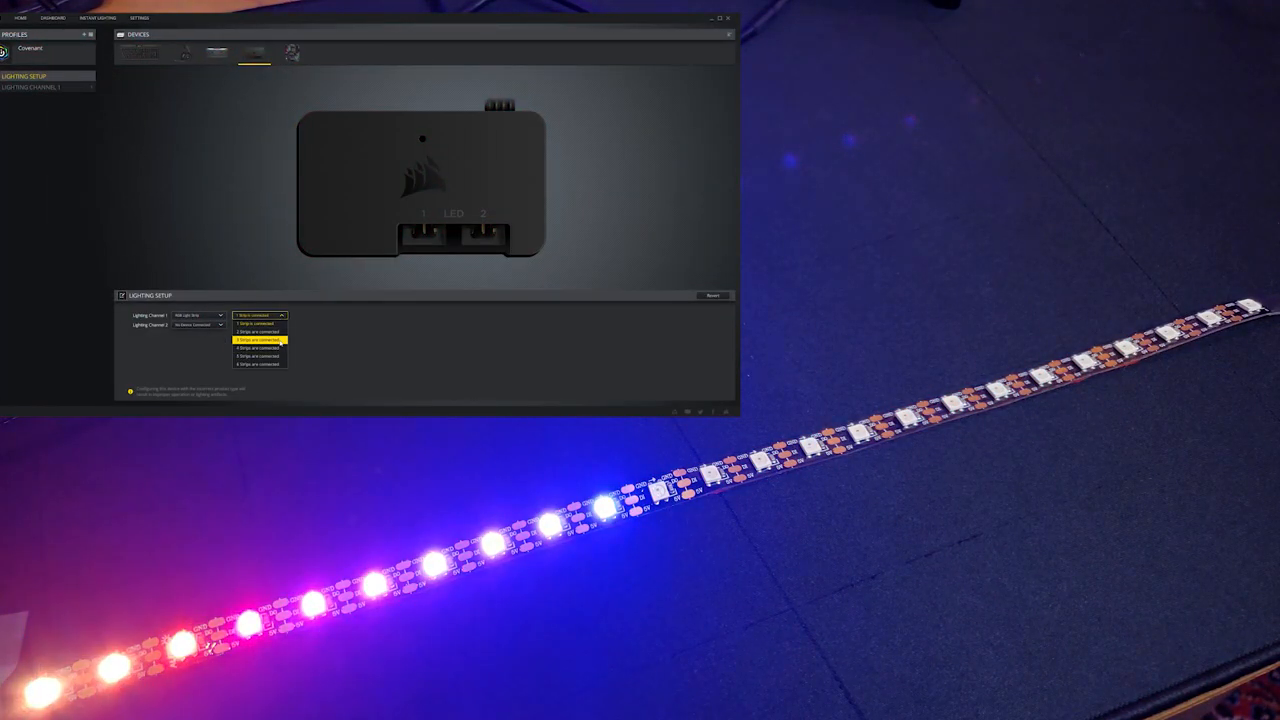
{"action": "left_click", "coordinate": [258, 340]}
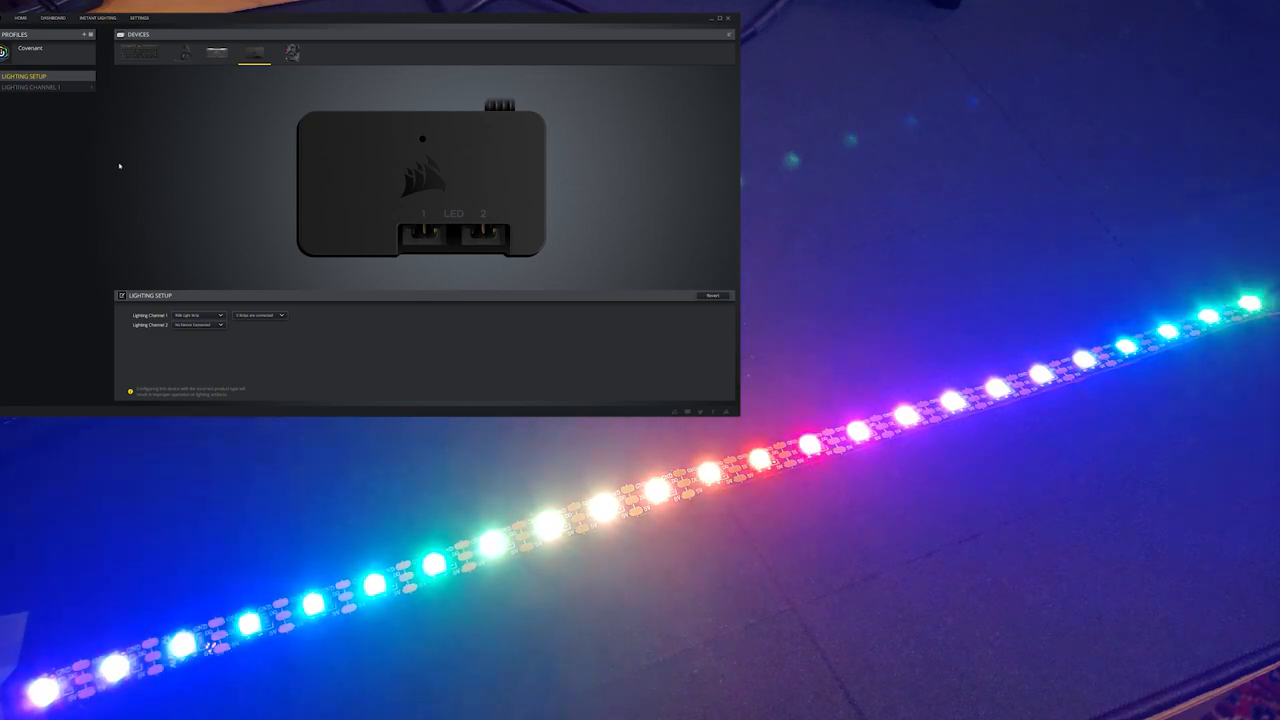